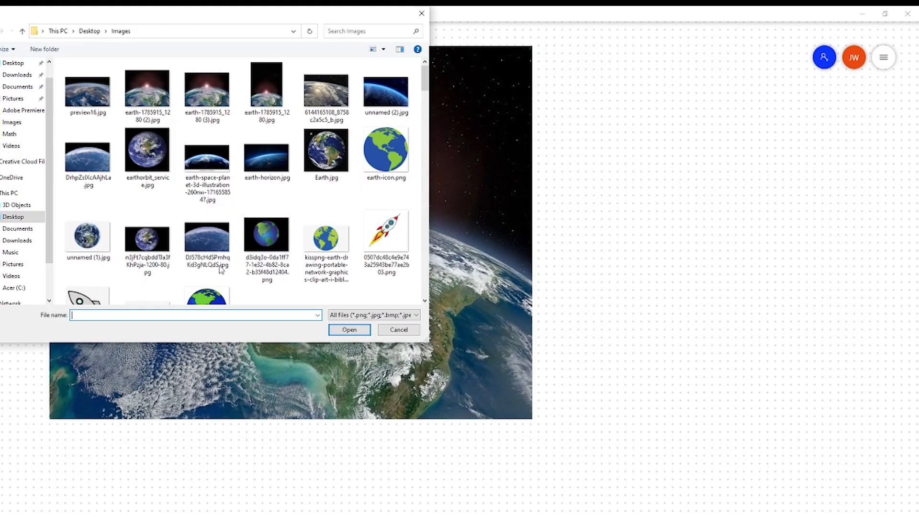
Insert the rocket picture onto the Earth photo with a dashed reentry path and x(t) = ?
{"action": "left_click", "coordinate": [349, 330]}
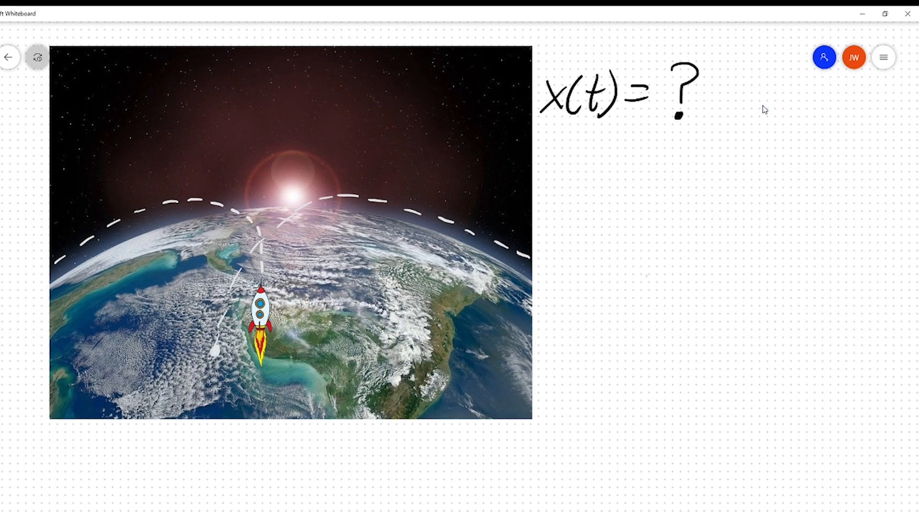
{"action": "mouse_move", "coordinate": [560, 25]}
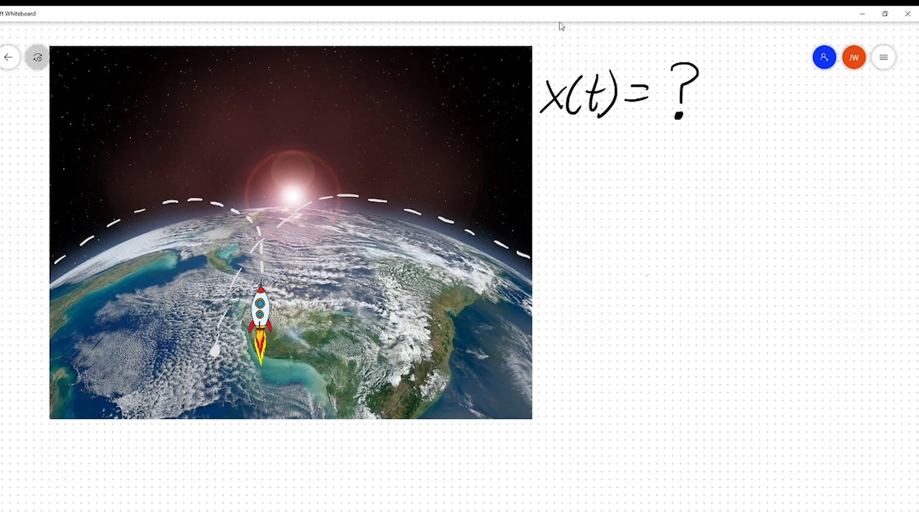
Sketch upward arrows, a 'Probably enter here' note, and a free-body circle with mg and ΣF=ma
{"action": "left_click_drag", "start_coordinate": [184, 187], "coordinate": [130, 200]}
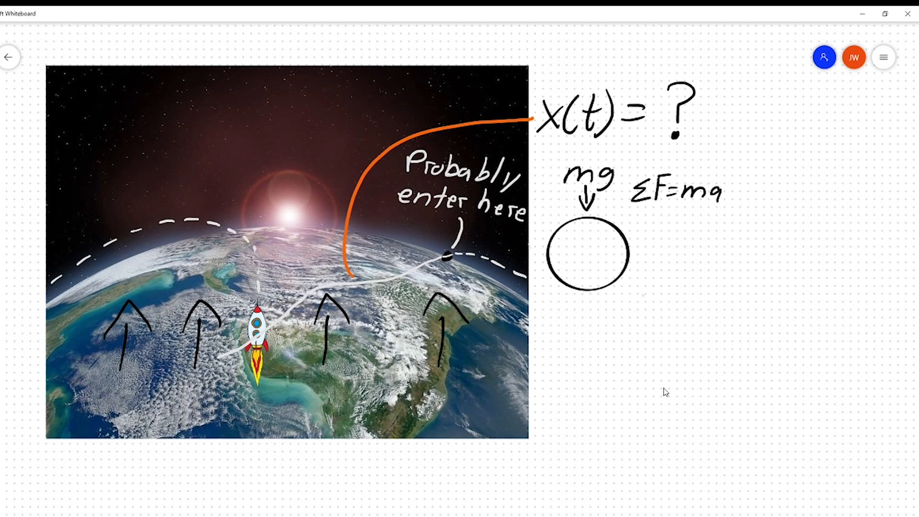
Extend the force balance to ΣF = ma = mg − Fdrag with an upward drag arrow
{"action": "type", "text": "=mg−Fdrag"}
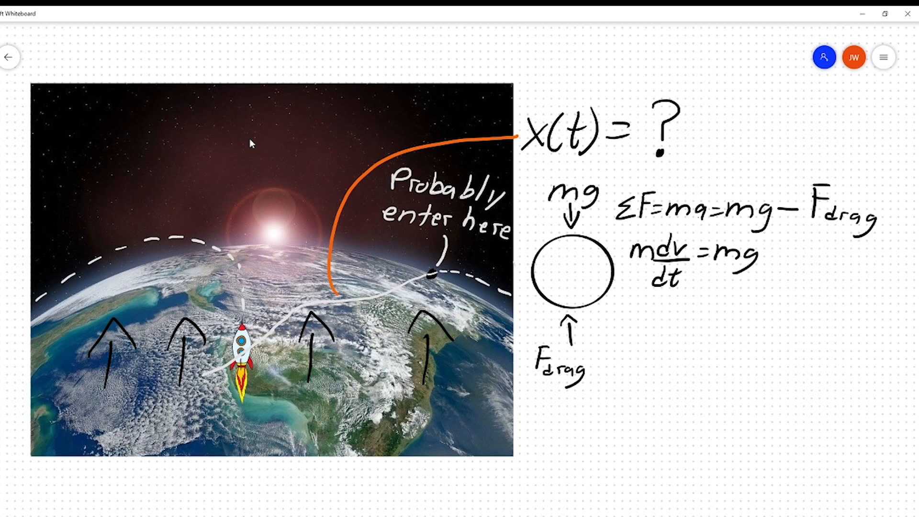
Write the −c v(t)² drag term, the x(t) solution, and the 'Aerodynamic stresses + heat' capsule note
{"action": "type", "text": "- cv(t)^2"}
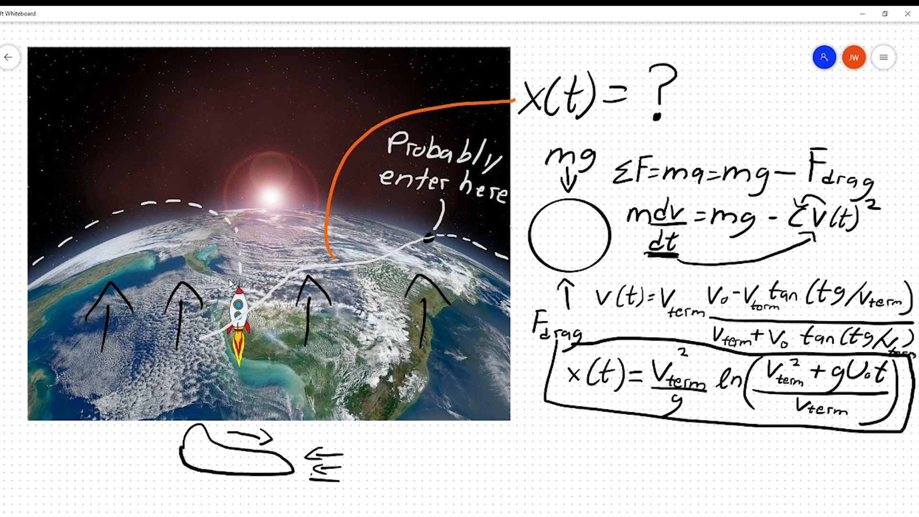
{"action": "type", "text": "Aerodynamic"}
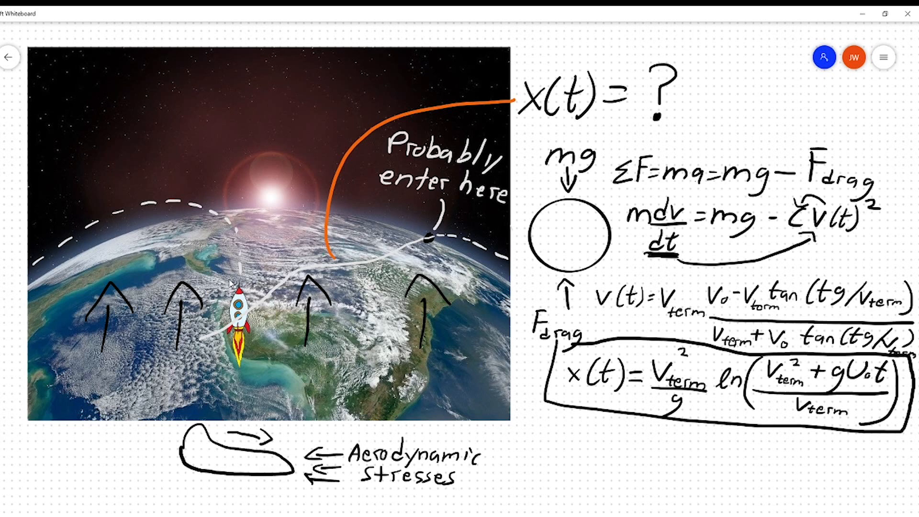
{"action": "type", "text": "+ heat"}
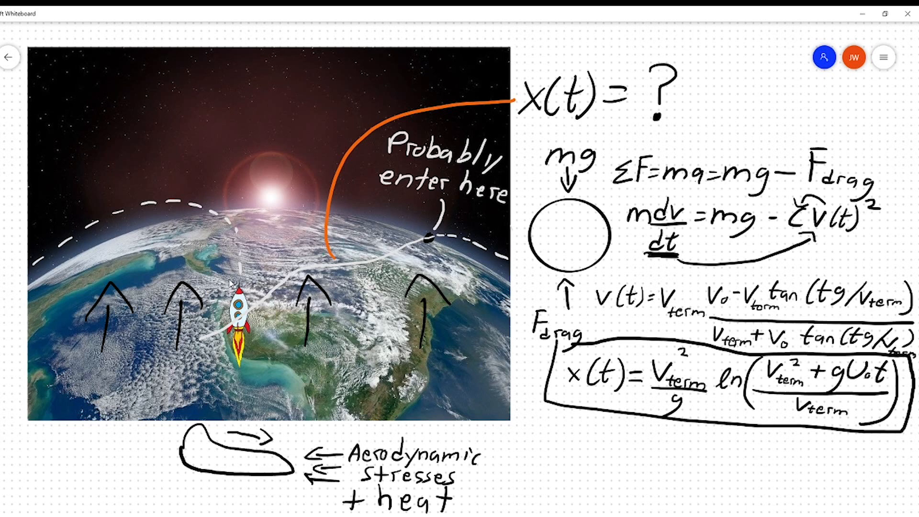